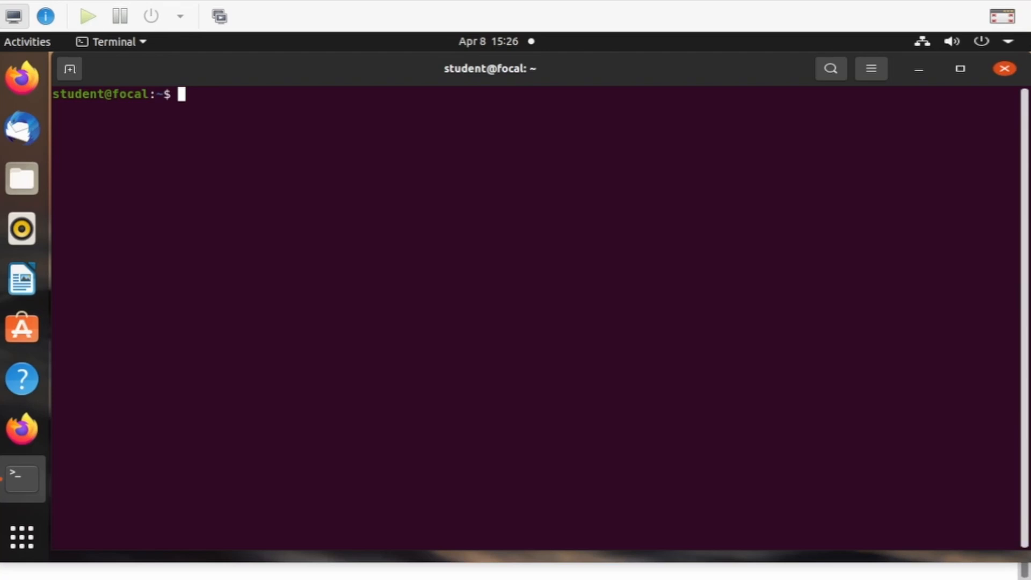
# - Check systemctl status ufw and sudo ufw status, showing SSH port 22/tcp denied for IPv4 and IPv6
pyautogui.write('systemc')
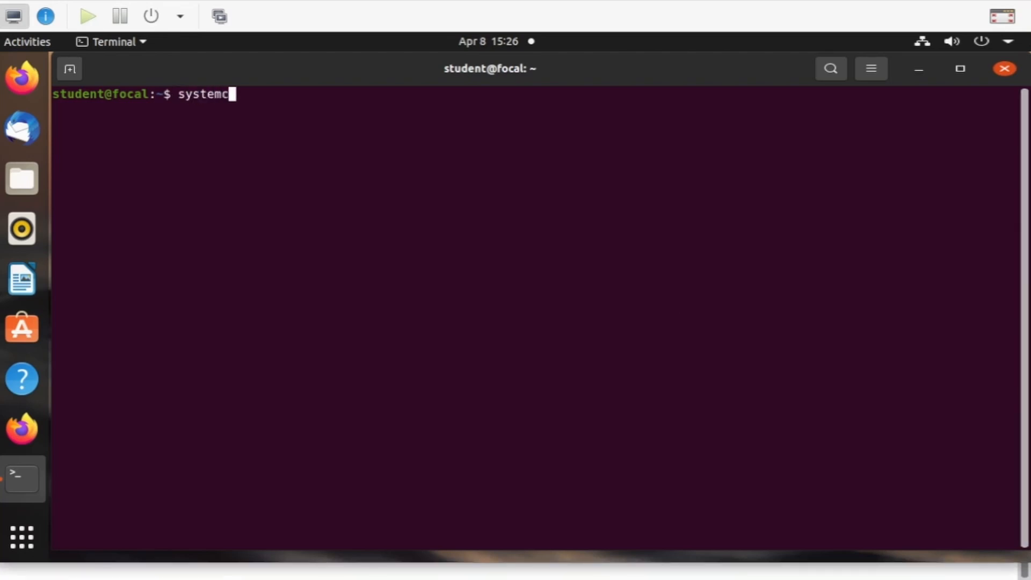
pyautogui.write('tl status ufw')
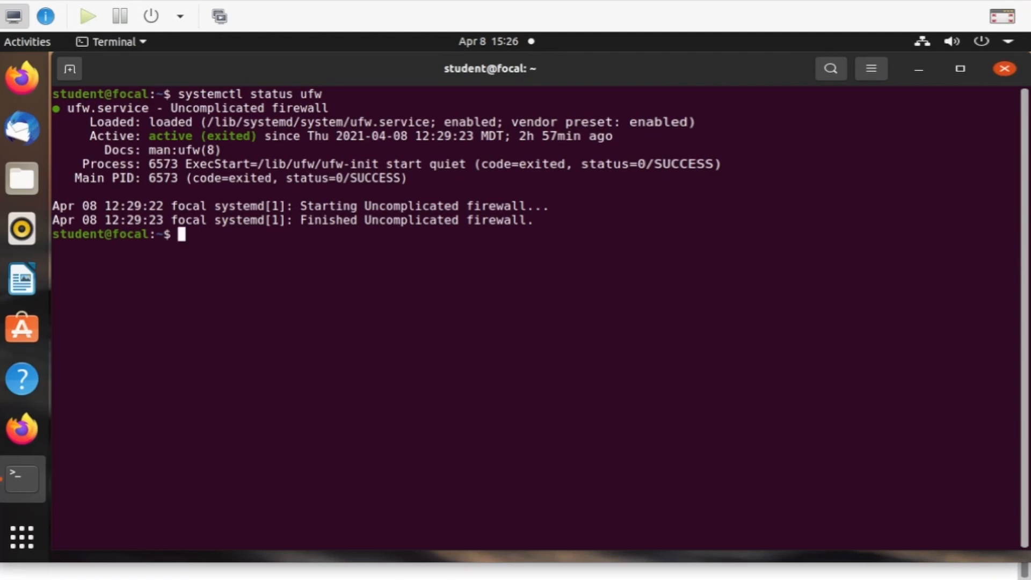
pyautogui.write('sudo ufw statu')
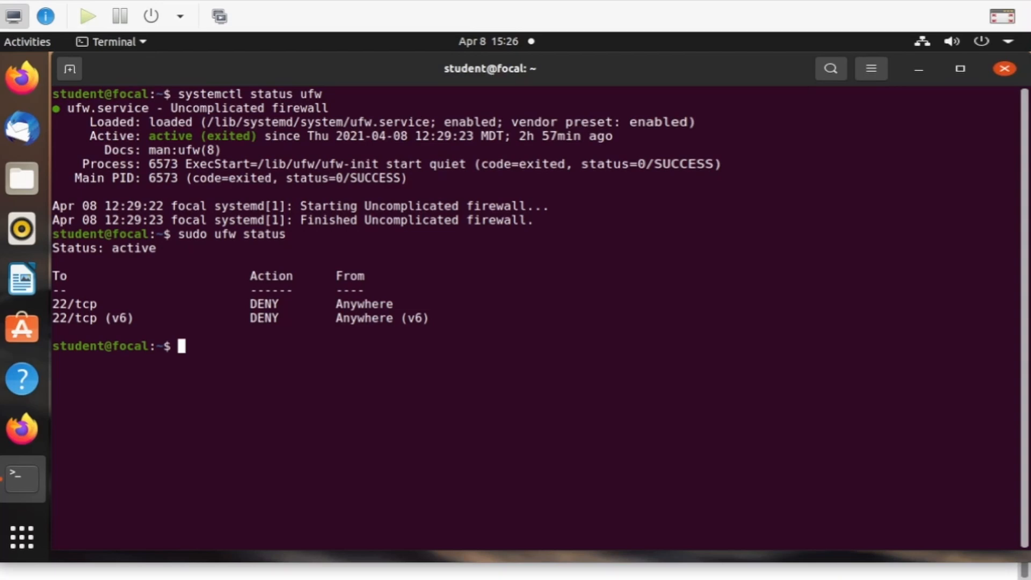
# - Run sudo ufw allow ssh, then ufw status to confirm the IPv4 and IPv6 rules updated
pyautogui.write('sudo')
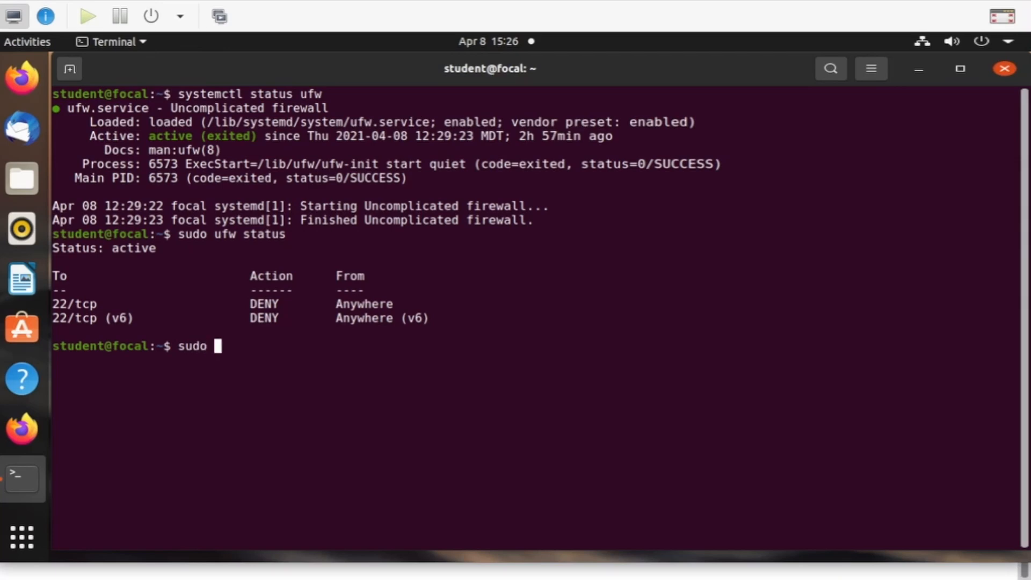
pyautogui.write('ufw allow ssh')
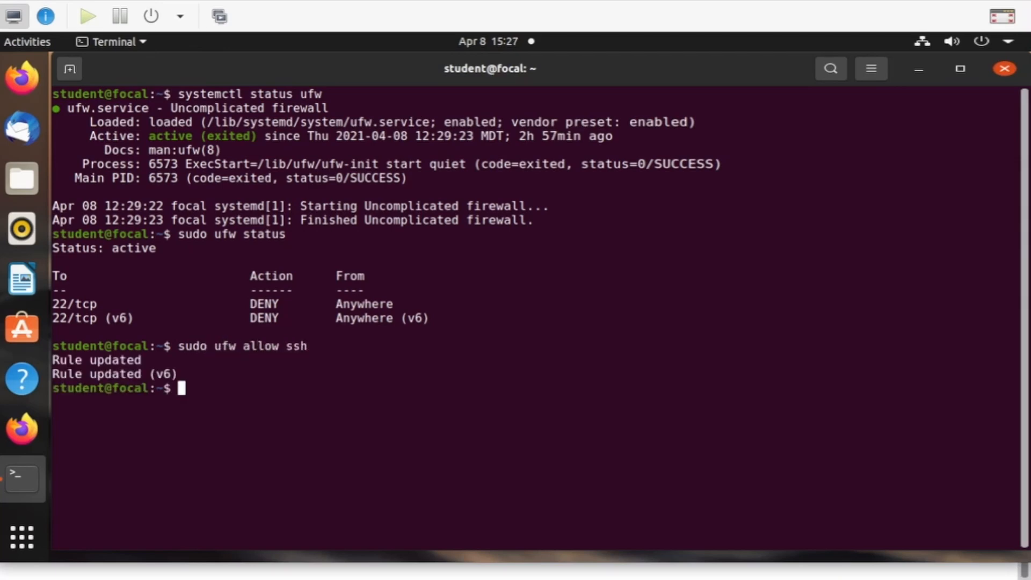
pyautogui.write('sudo ufw status')
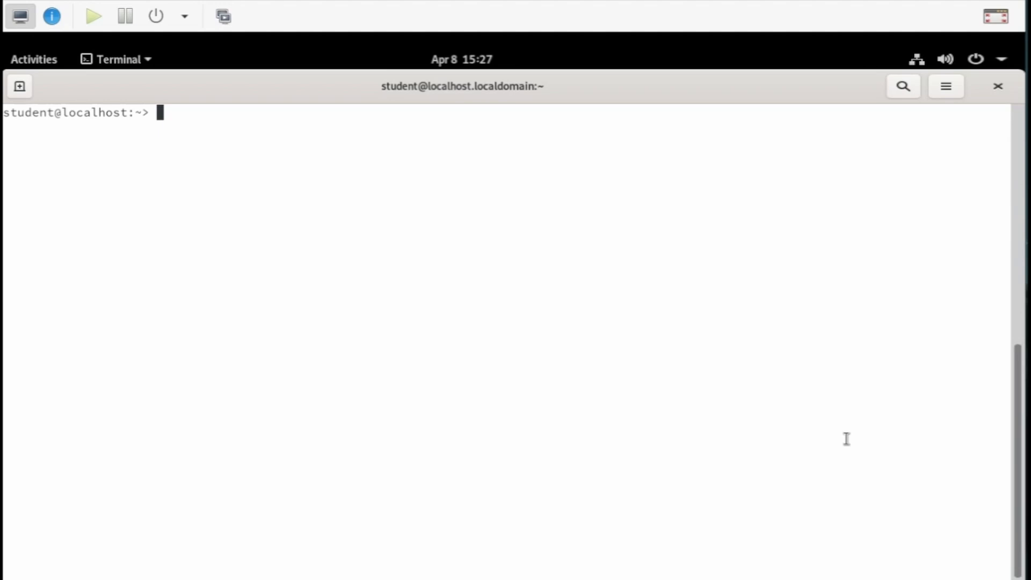
# - Run sudo systemctl status firewalld on localhost, then begin a sudo firewall-cmd command
pyautogui.write('sudo systemc')
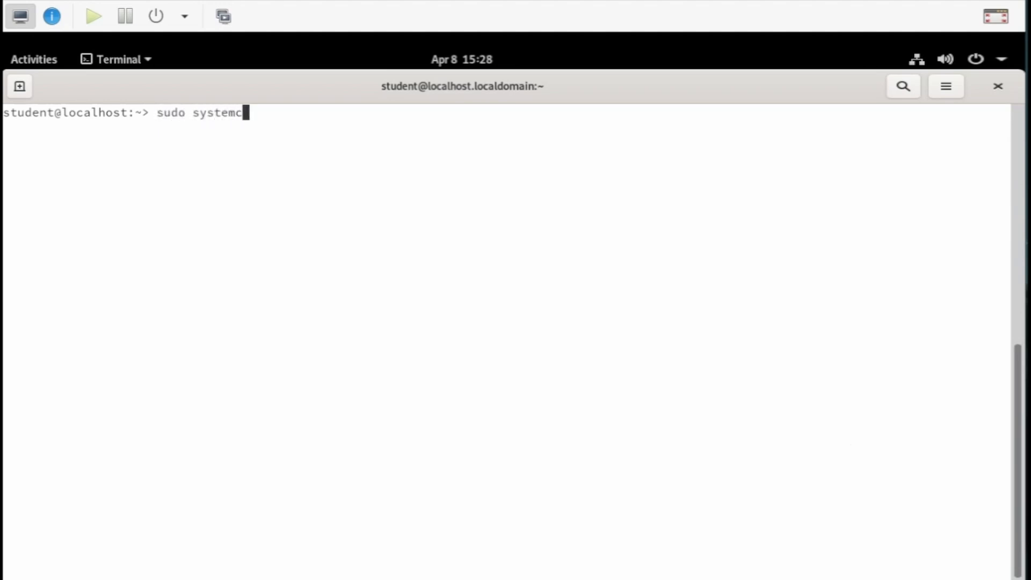
pyautogui.write('tl status firewalld')
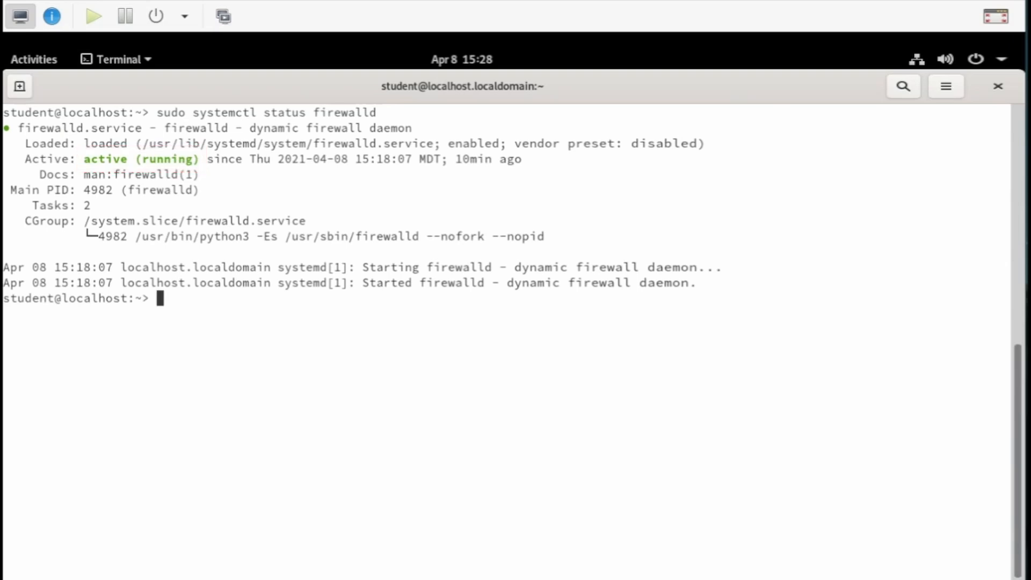
pyautogui.write('sudo fi')
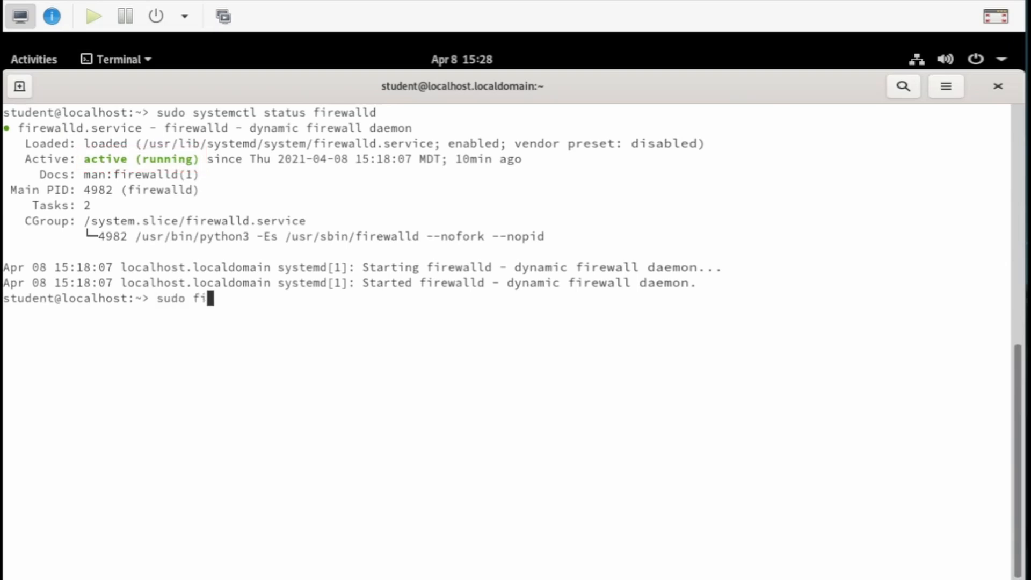
pyautogui.write('rewall-cmd')
pyautogui.write('sudo')
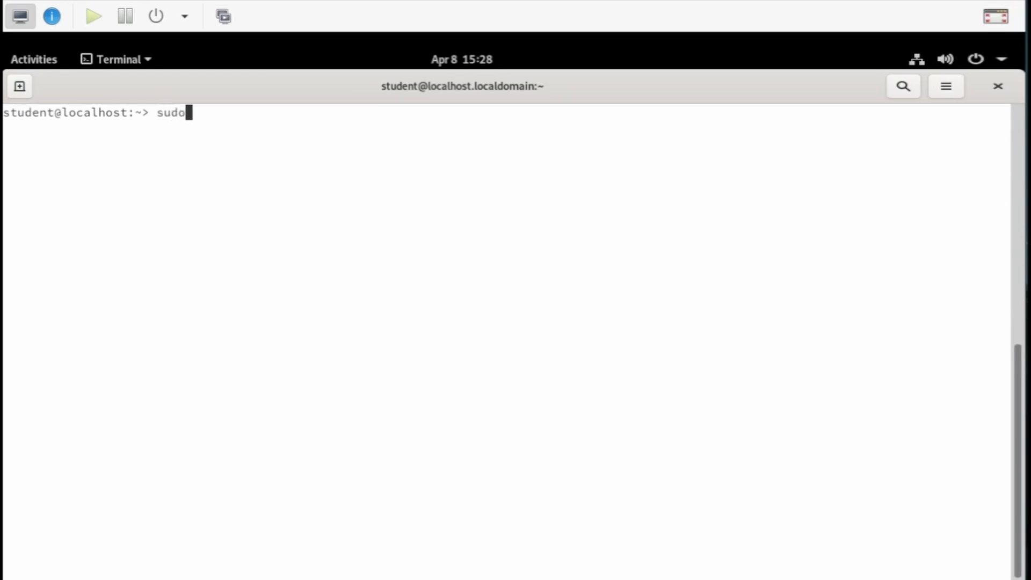
# - List all zones with firewall-cmd --list-all-zones through less, find public on eth0, and quit the pager
pyautogui.write('firewall-')
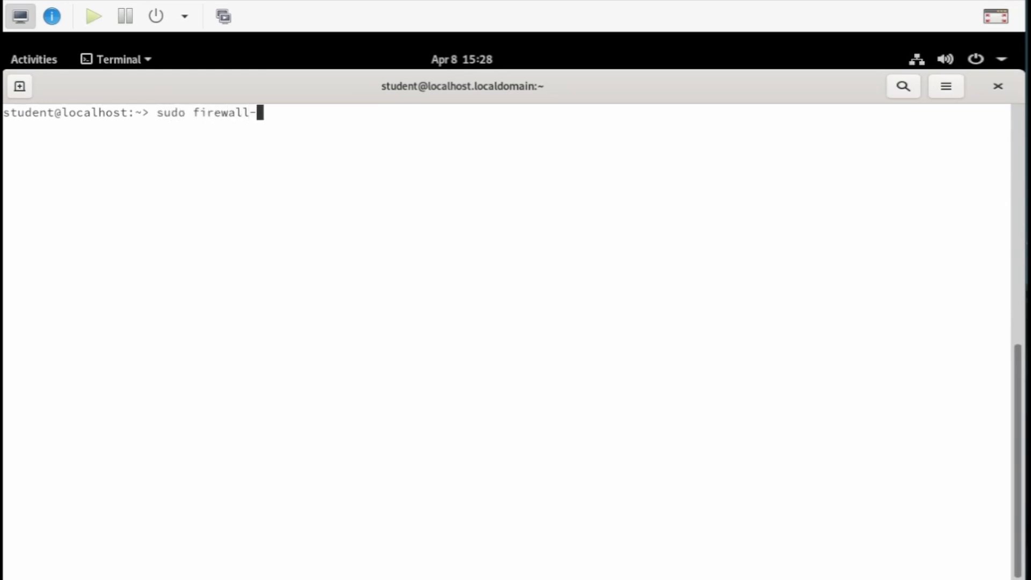
pyautogui.write('cmd --list-')
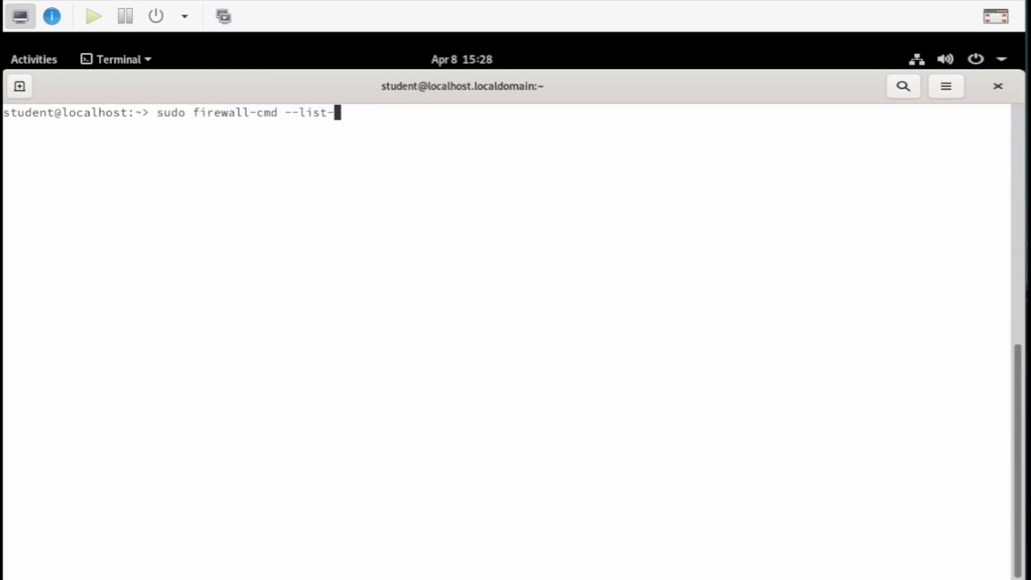
pyautogui.write('ll-zones')
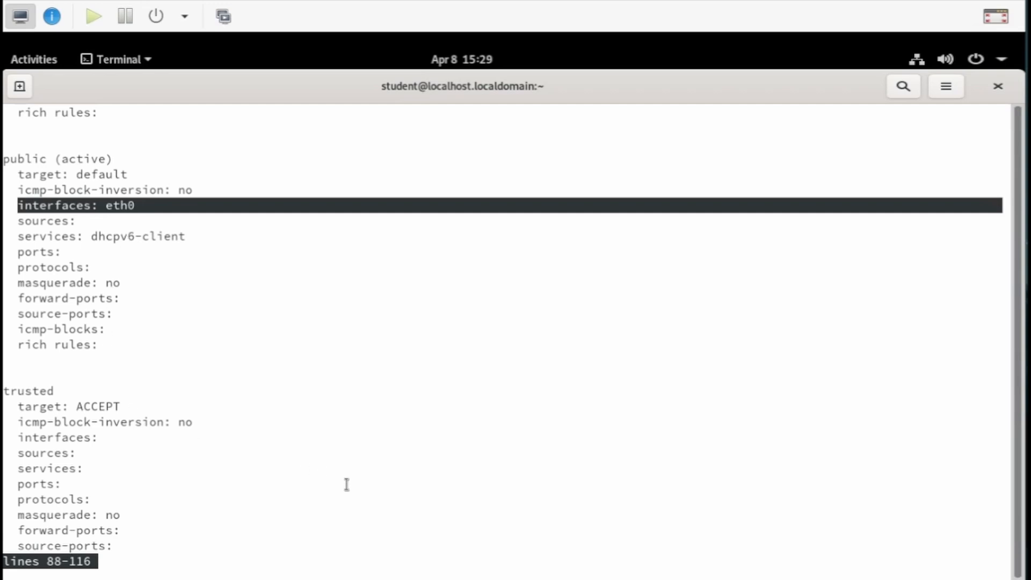
pyautogui.moveTo(340, 484)
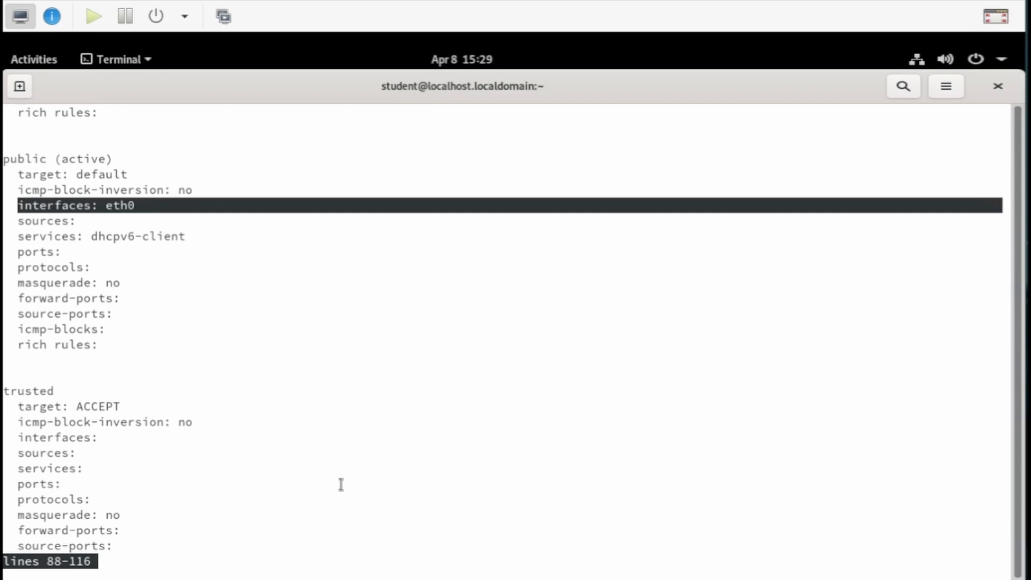
pyautogui.press('q')
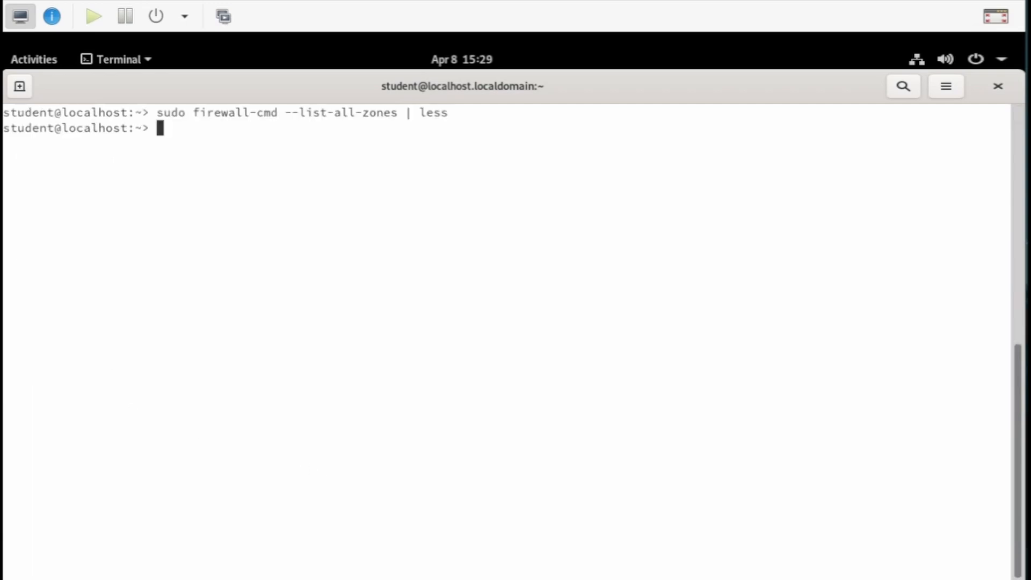
# - List the public zone's services with firewall-cmd --zone=public --list-services, showing only dhcpv6-client
pyautogui.write('sudo firew')
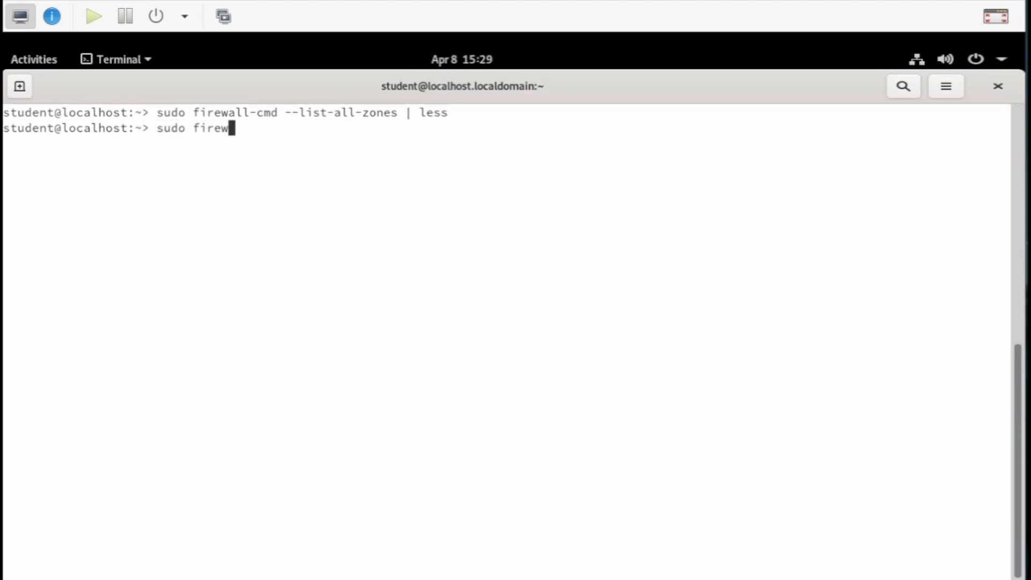
pyautogui.write('all-cmd --')
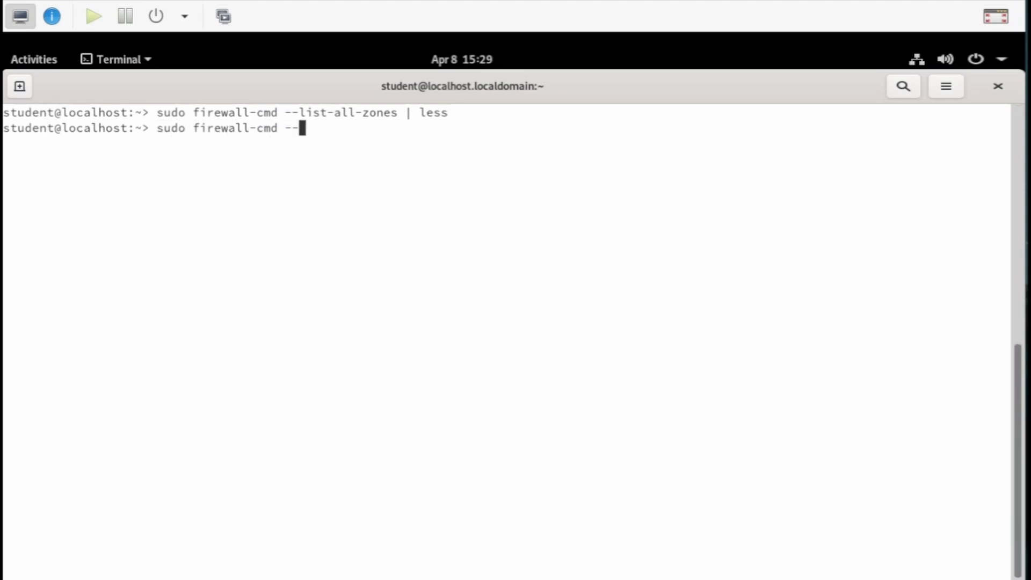
pyautogui.write('zone=pub')
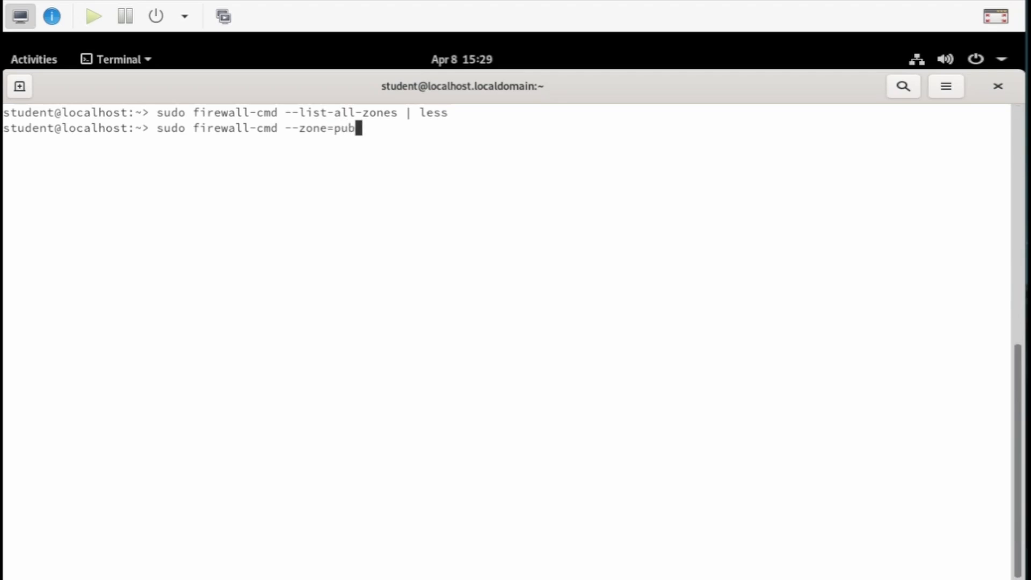
pyautogui.write('ic --')
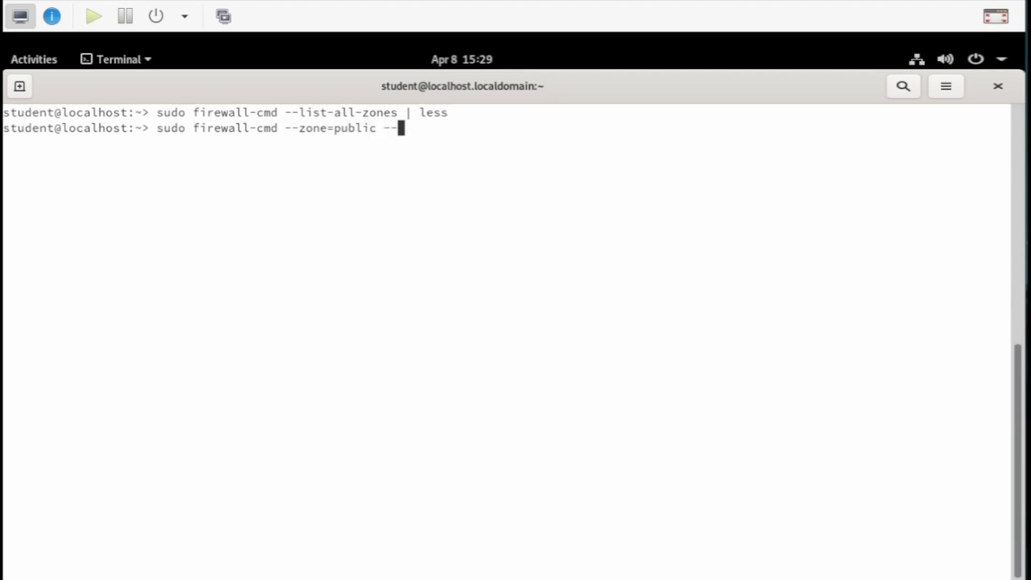
pyautogui.write('list-services')
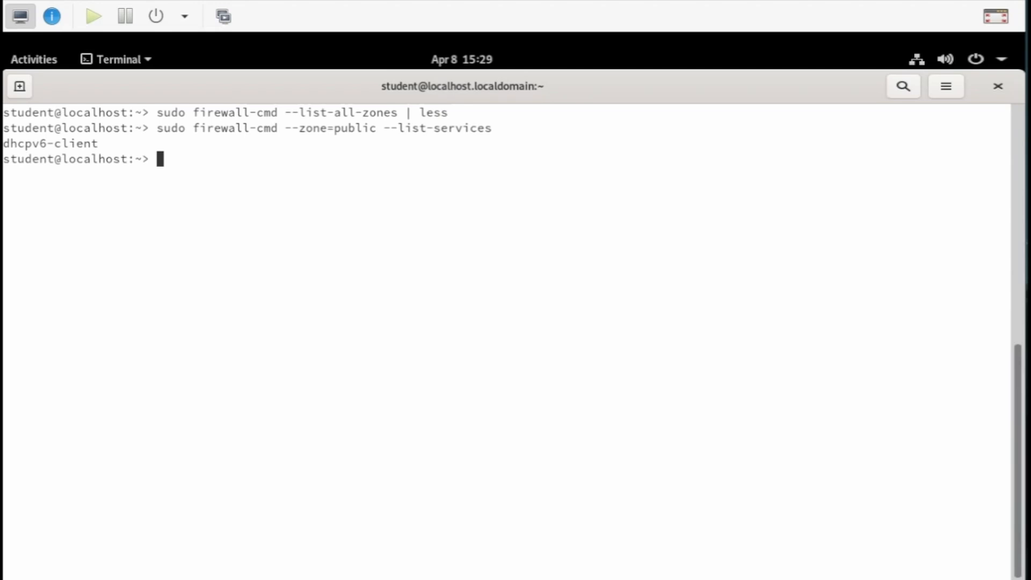
# - Add SSH with firewall-cmd --zone=public --add-service=ssh, get success, and clear the screen
pyautogui.write('sudo')
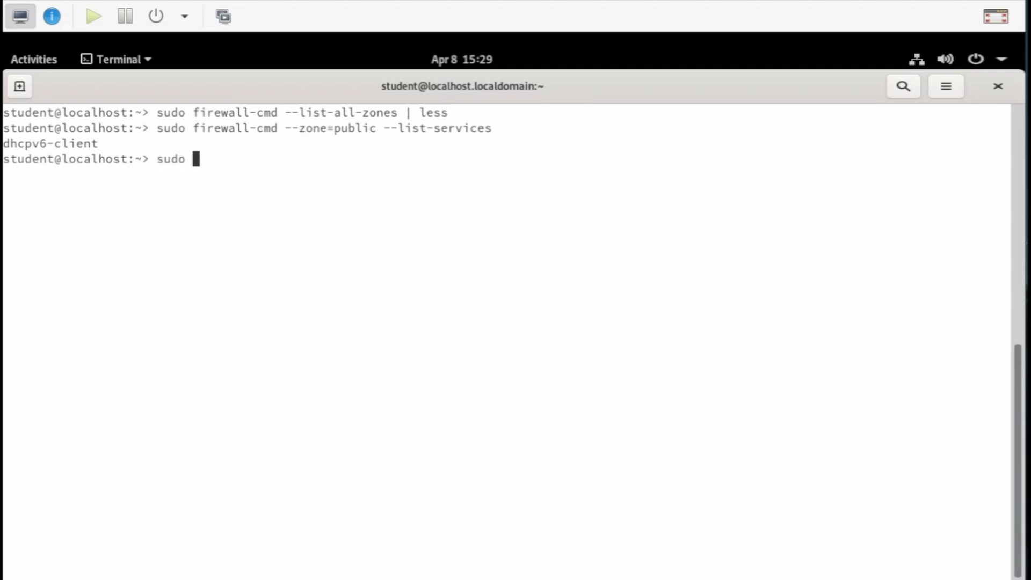
pyautogui.write('firewall-cmd --z')
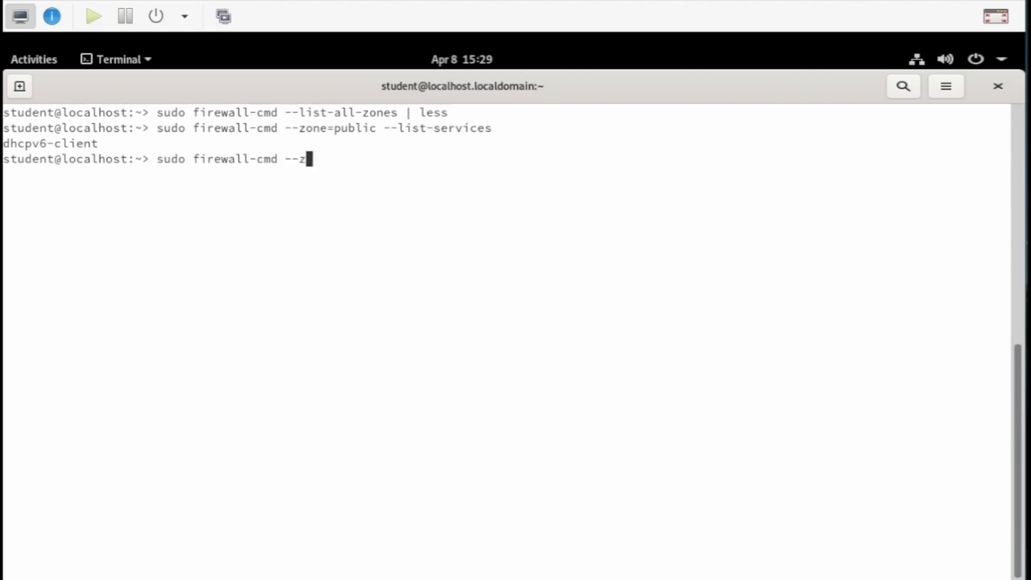
pyautogui.write('one=public')
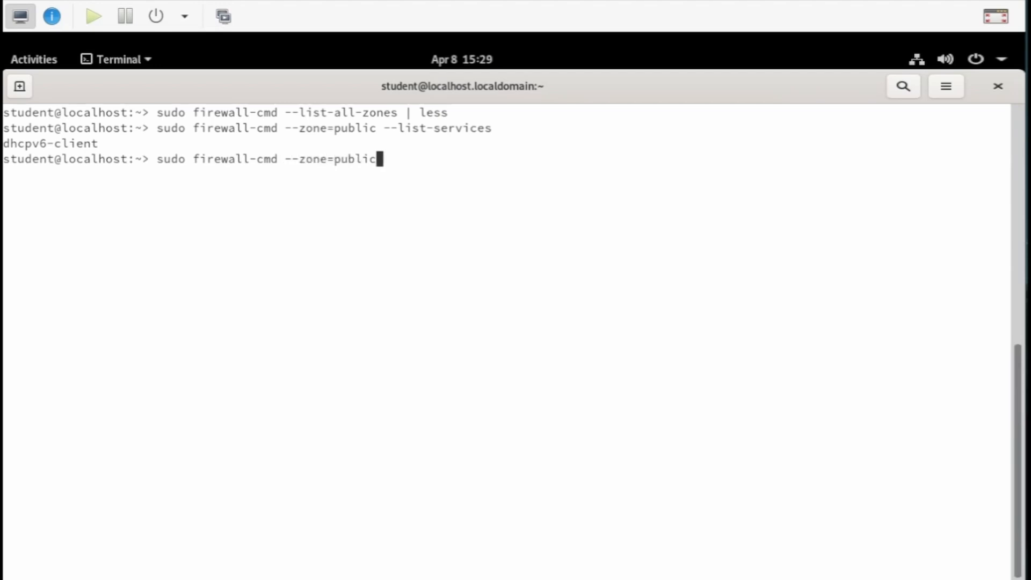
pyautogui.write('--add-ser')
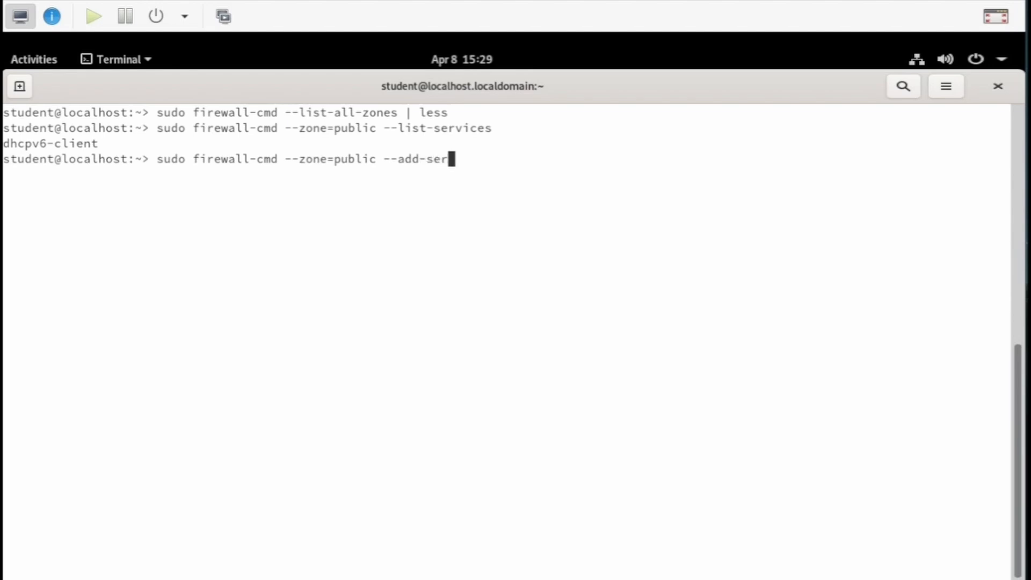
pyautogui.write('vice=ssh')
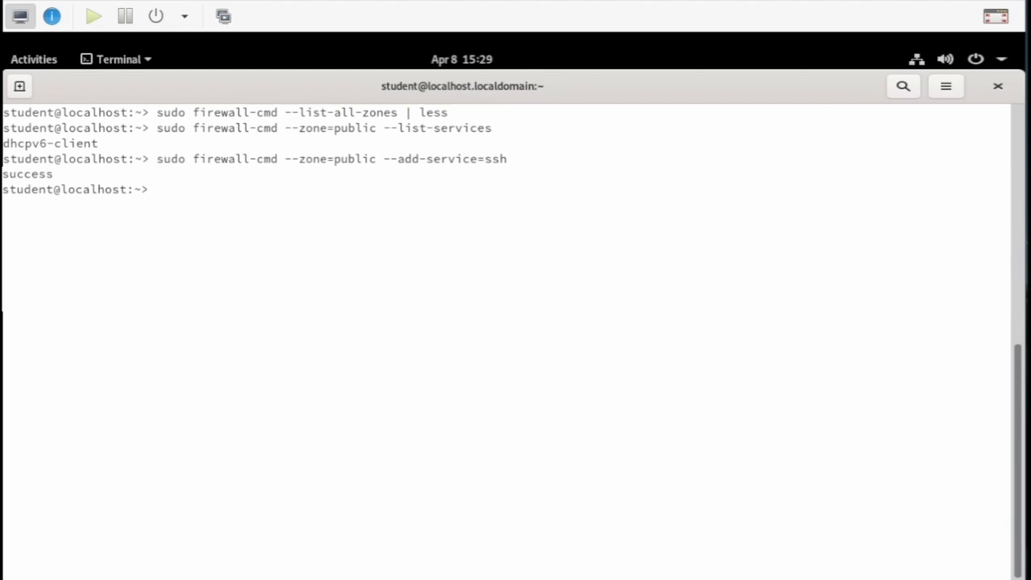
pyautogui.write('c')
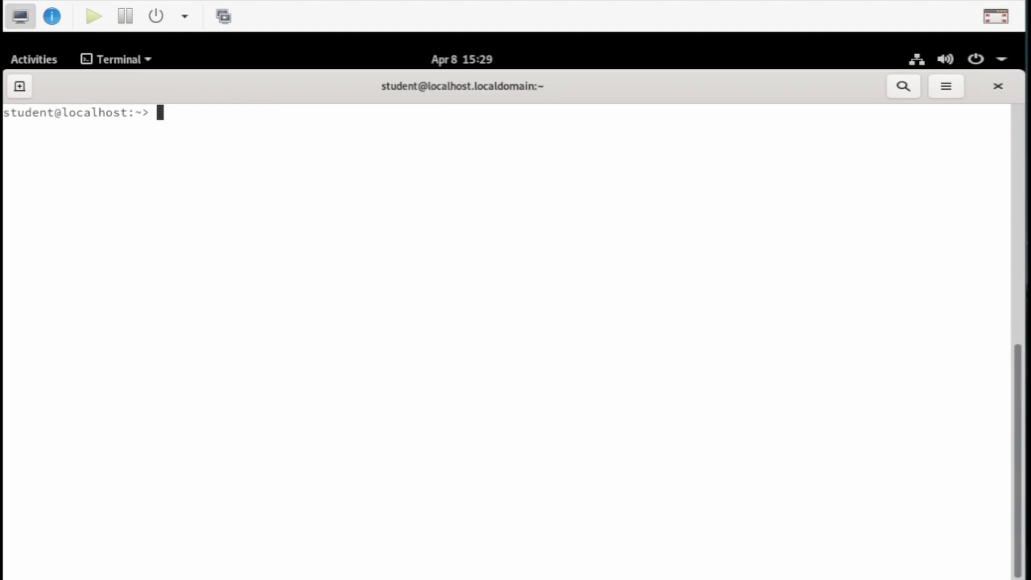
# - Start typing sudo firewall-cmd --info-zone=public at the cleared prompt without running it
pyautogui.write('sudo firewall')
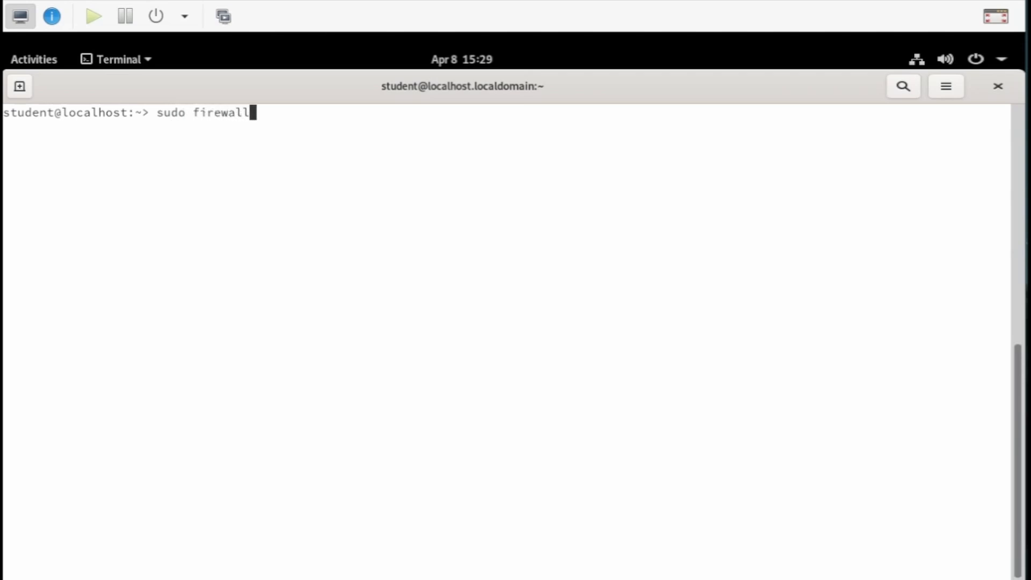
pyautogui.write('-cmd --')
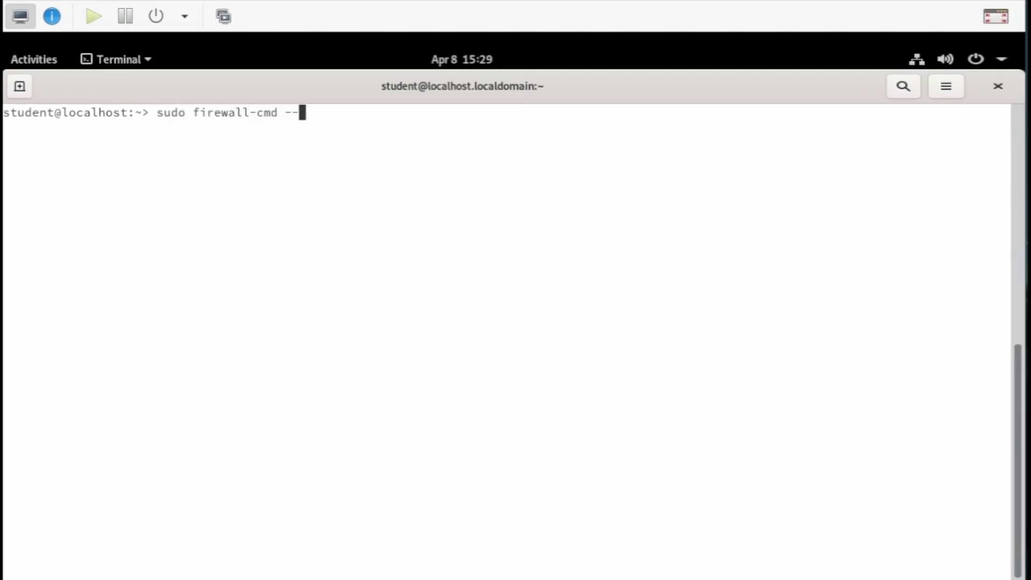
pyautogui.write('info-')
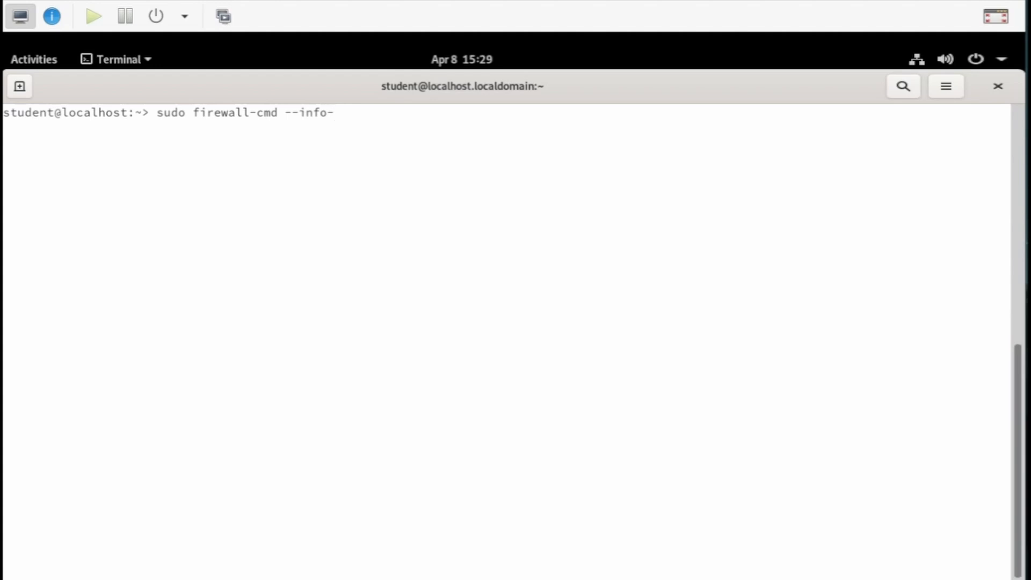
pyautogui.write('zone=p')
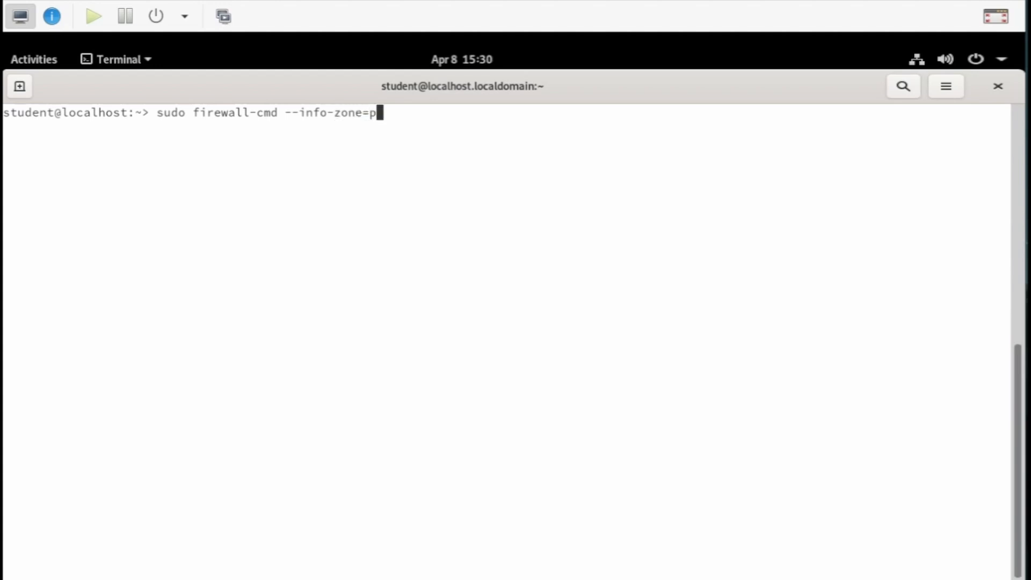